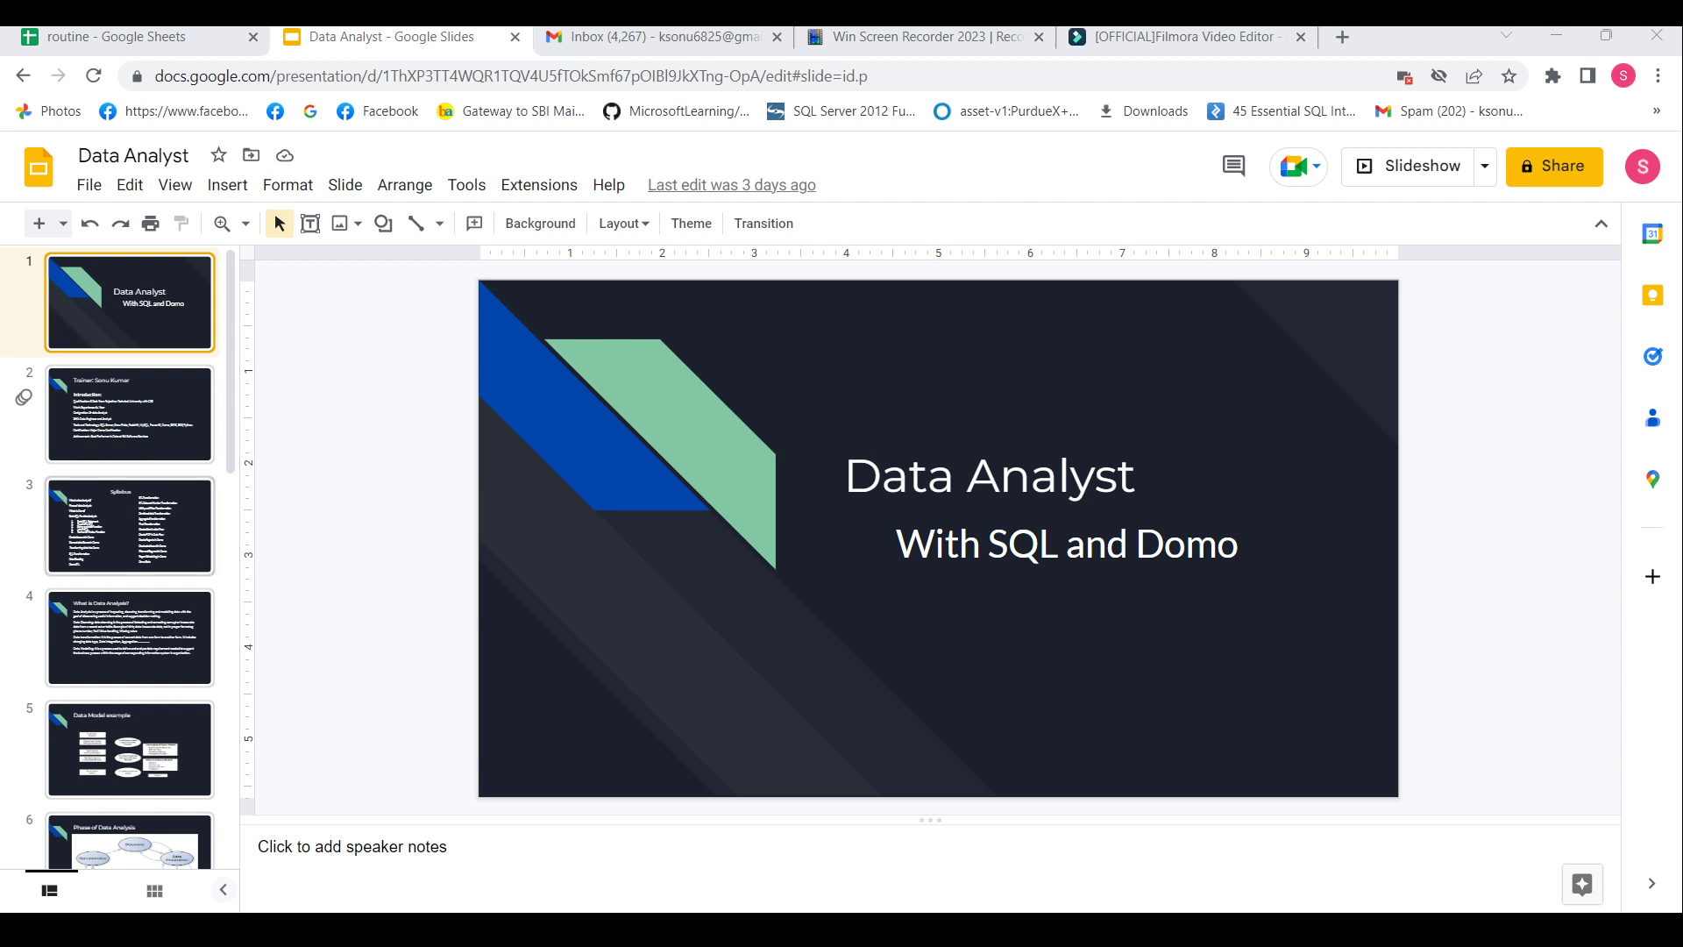
# Step: Page from the title slide through the trainer introduction to the Syllabus slide
pyautogui.click(128, 414)
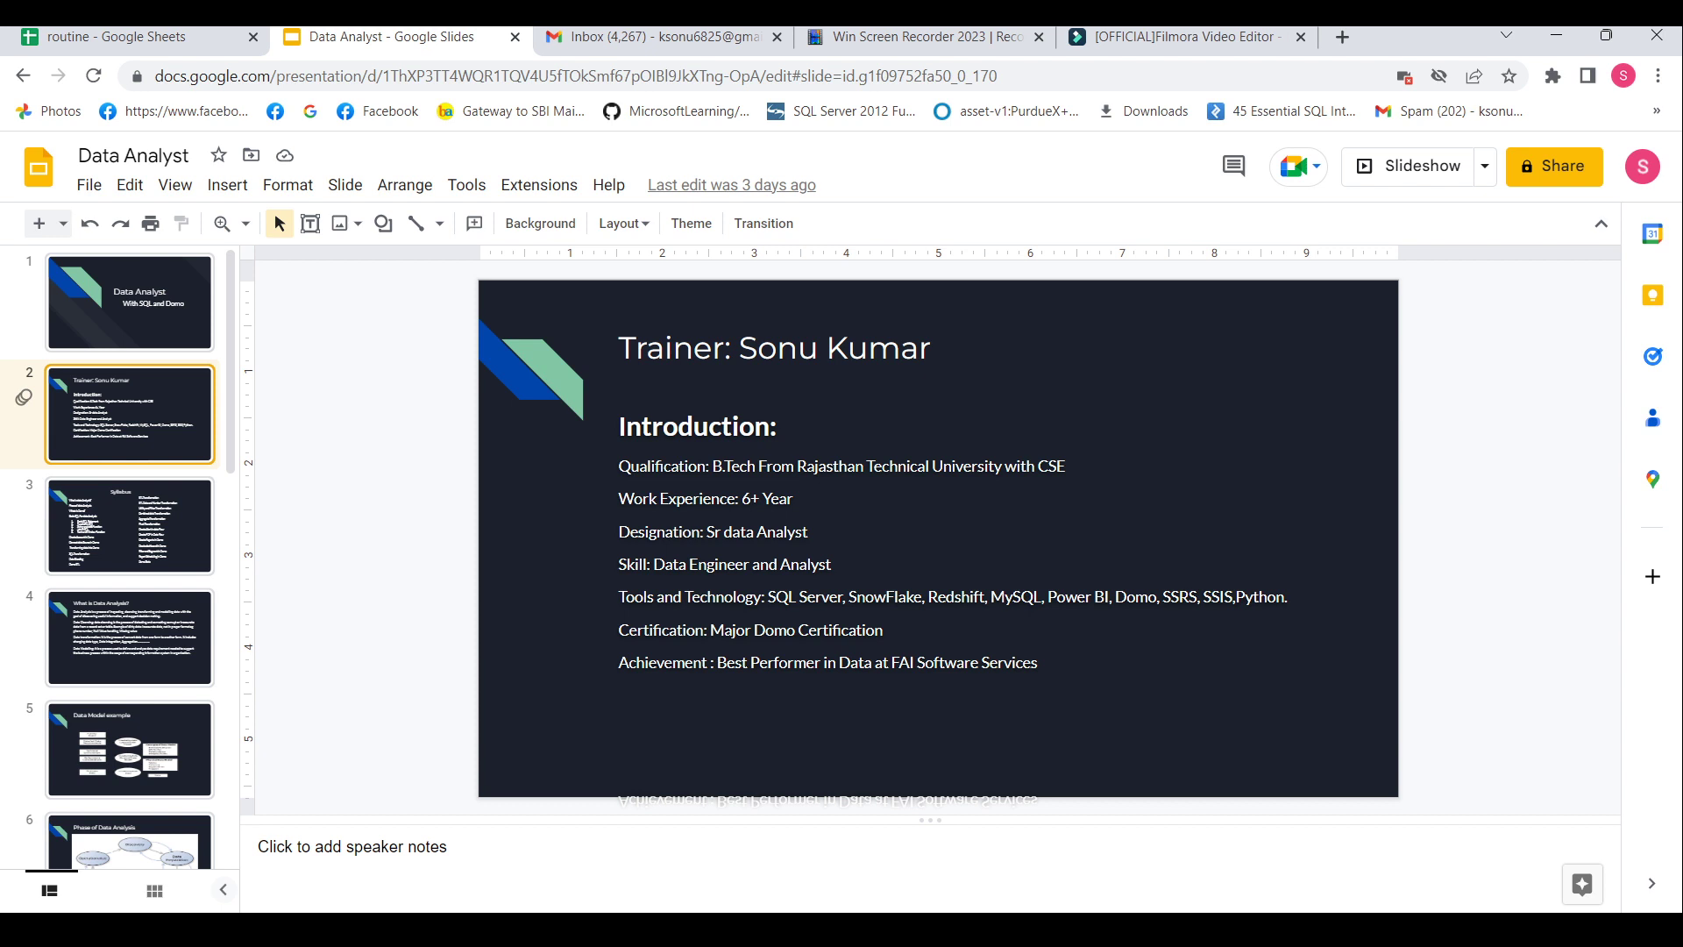
pyautogui.click(128, 526)
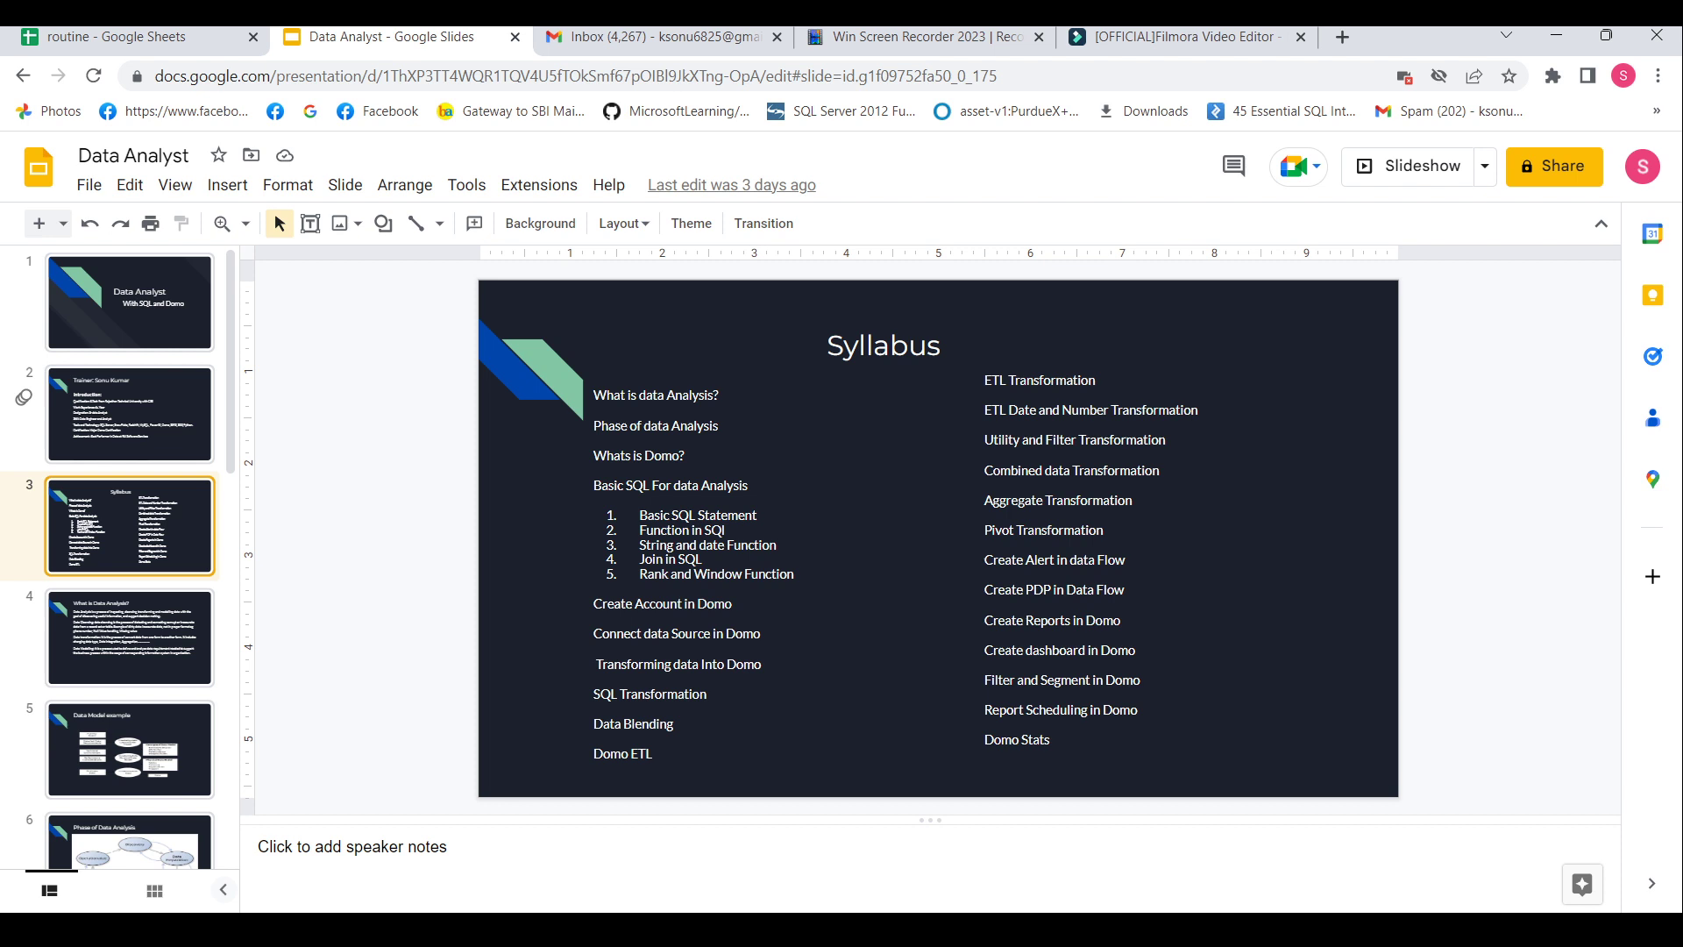